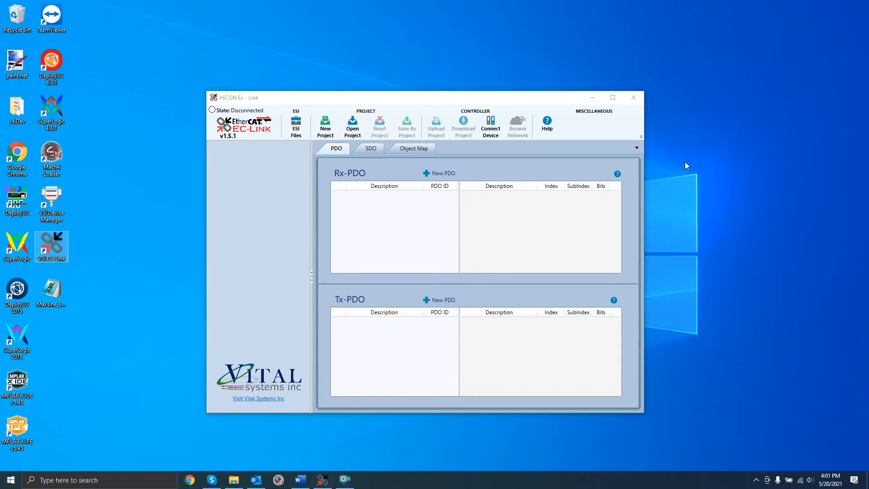
mouse_move(675, 170)
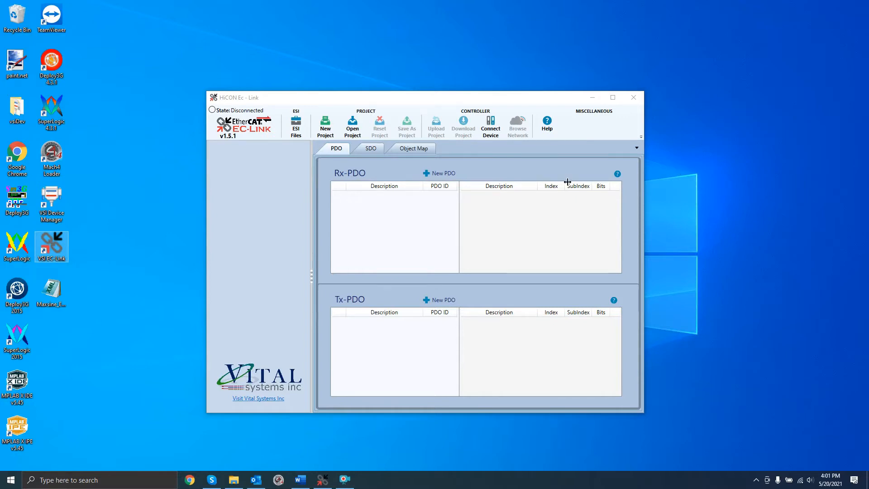
Create a new EC-Link project and save it to the Desktop as EcProject.ECL
left_click(325, 126)
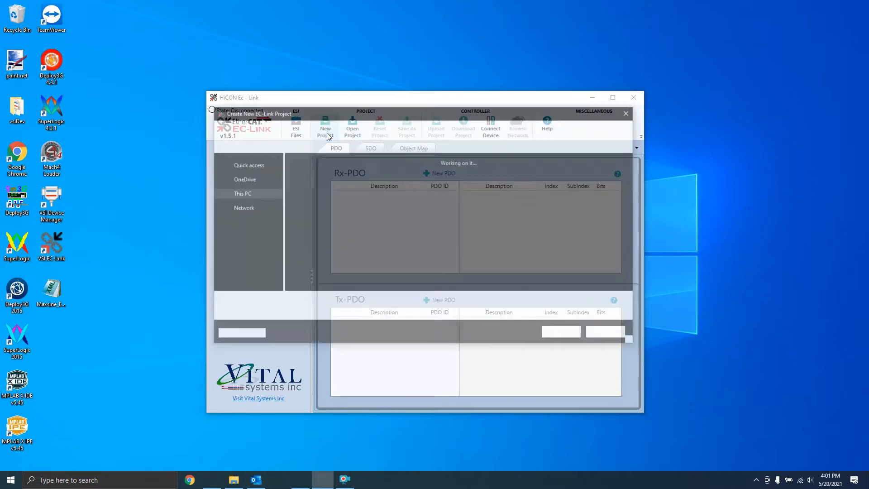
left_click(325, 127)
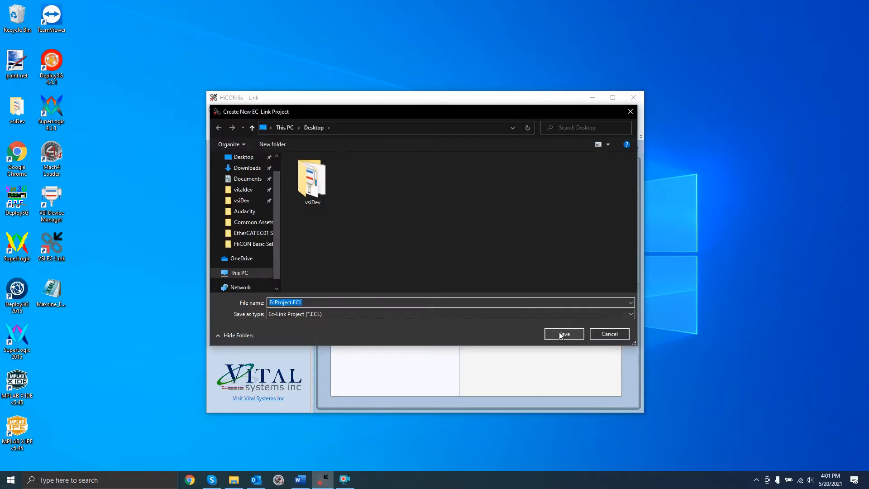
left_click(564, 334)
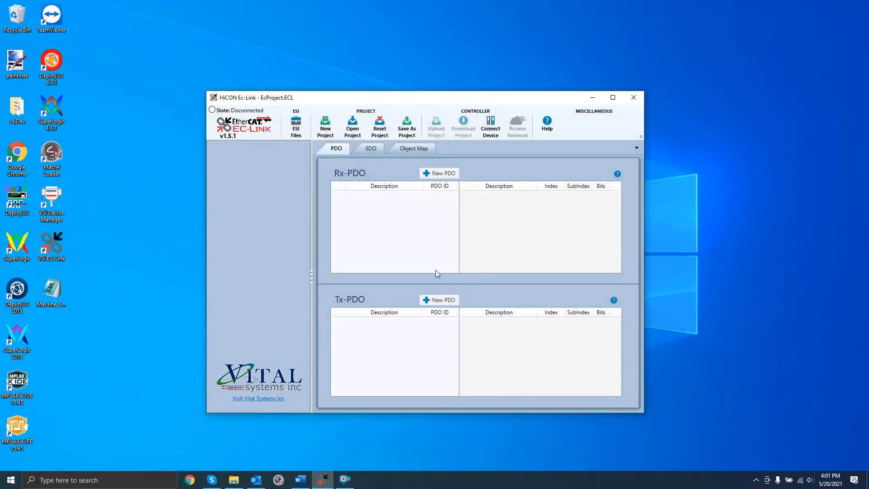
Import the Maxsine_EP3E_EC_V01_07.xml ESI file and close the ESI File Manager
left_click(296, 126)
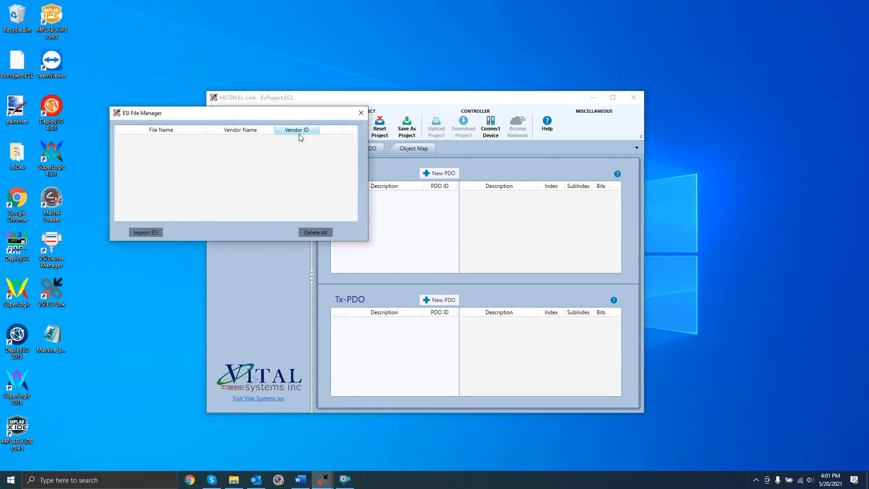
left_click(146, 233)
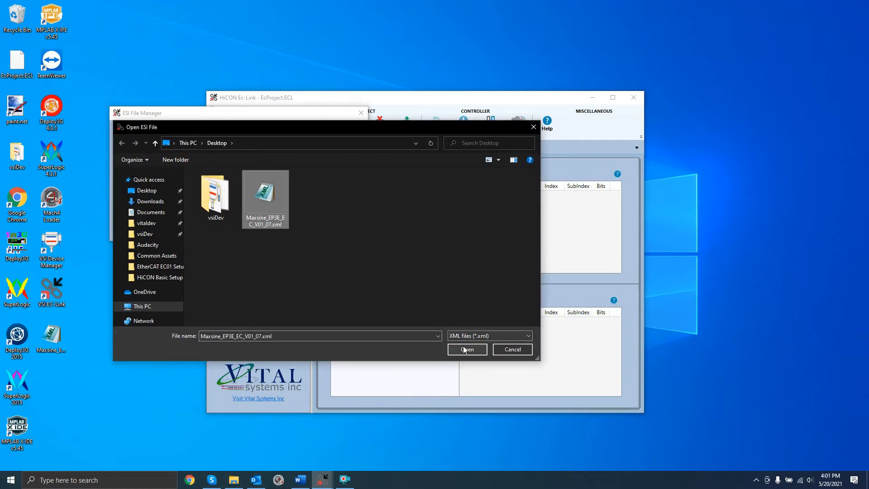
left_click(467, 349)
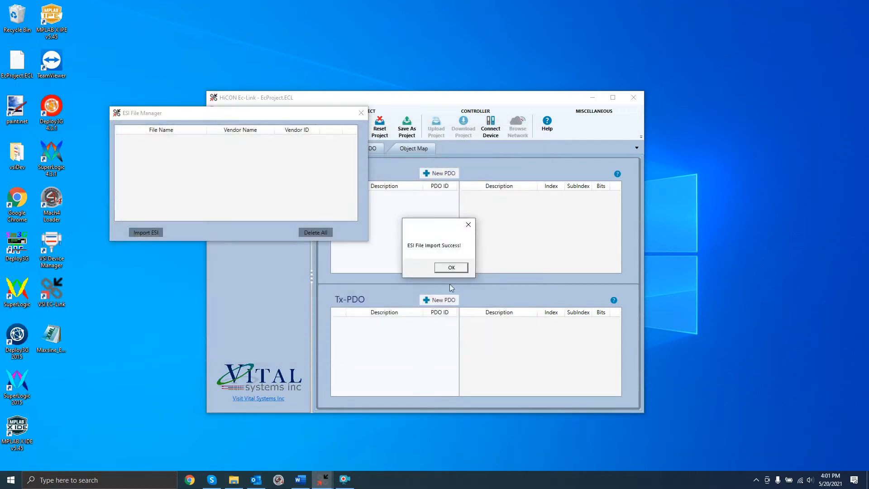
left_click(451, 268)
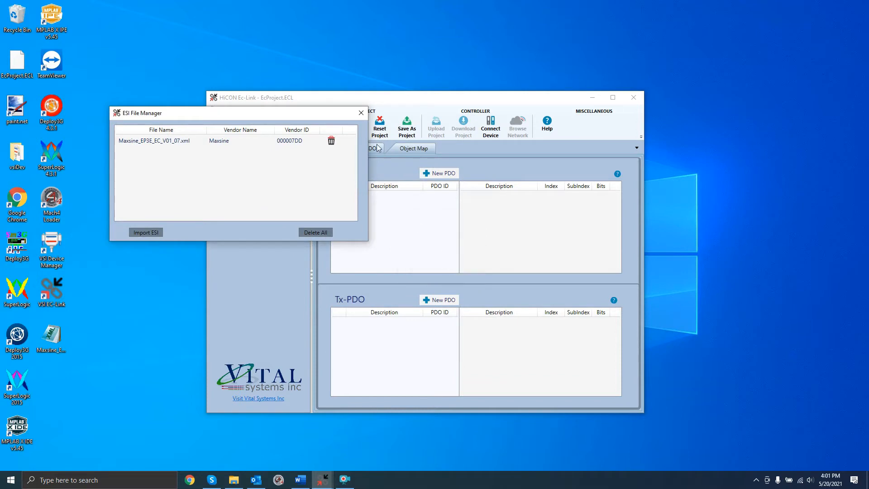
left_click(361, 113)
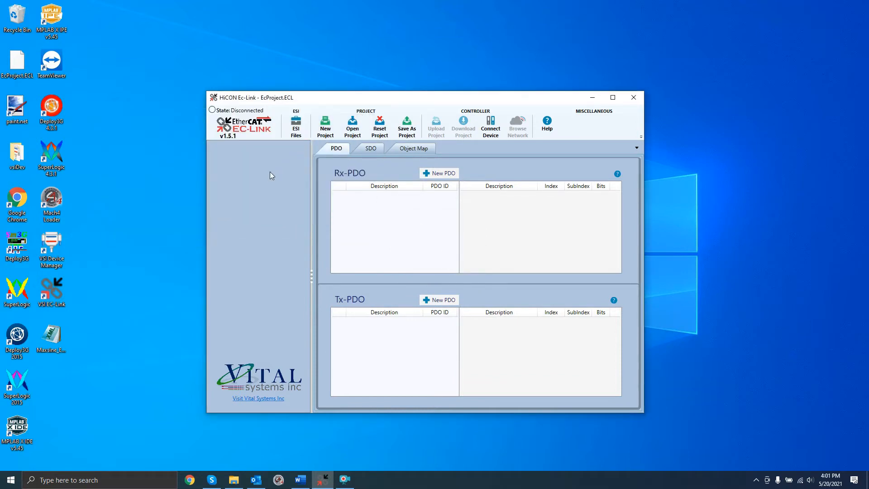
Add a HiCON Ec-Master with a Maxsine EP3E-EC slave drive beneath it
right_click(272, 175)
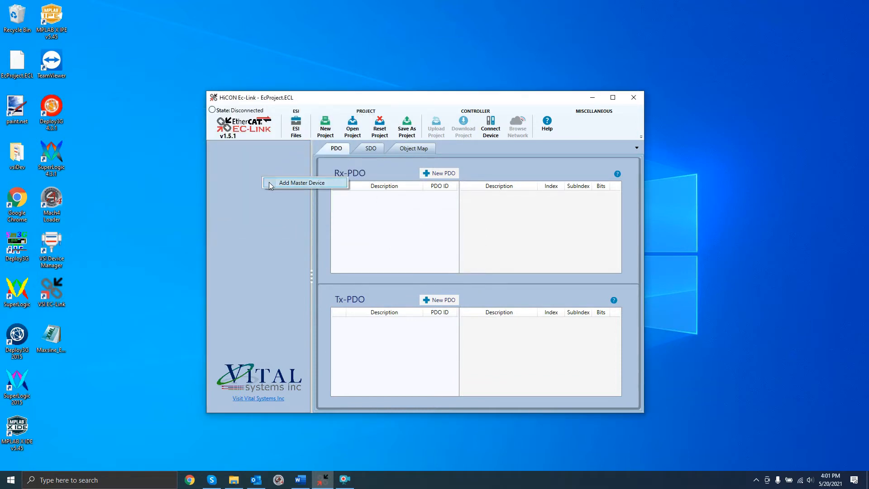
left_click(301, 183)
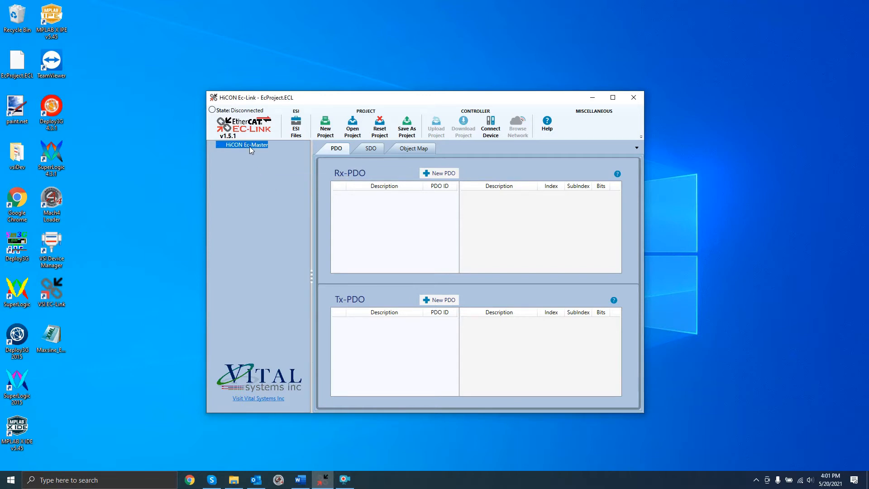
right_click(247, 147)
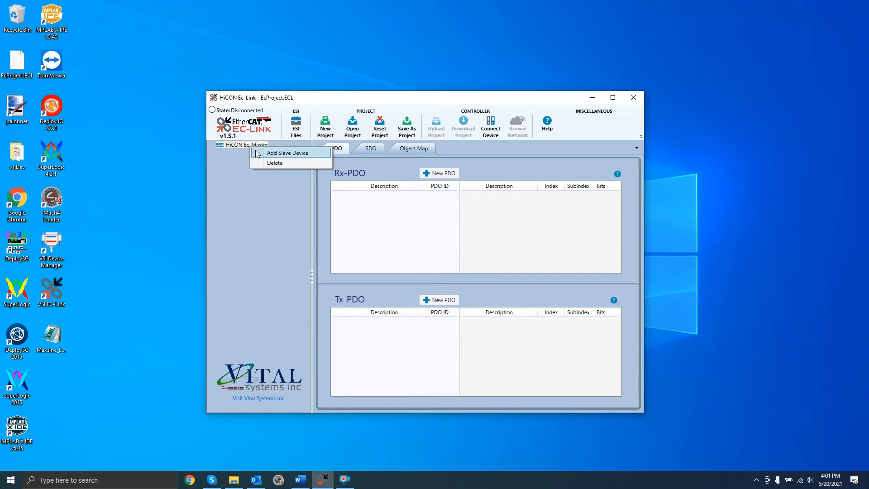
left_click(288, 152)
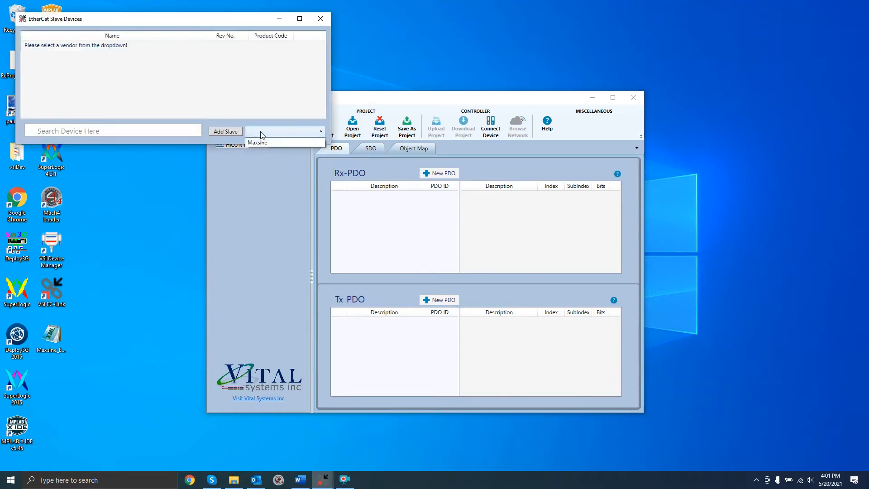
left_click(257, 143)
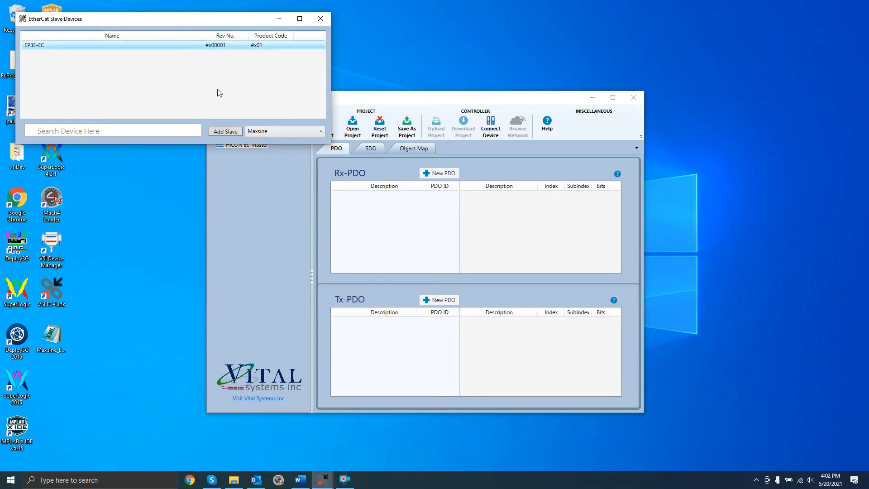
left_click(225, 131)
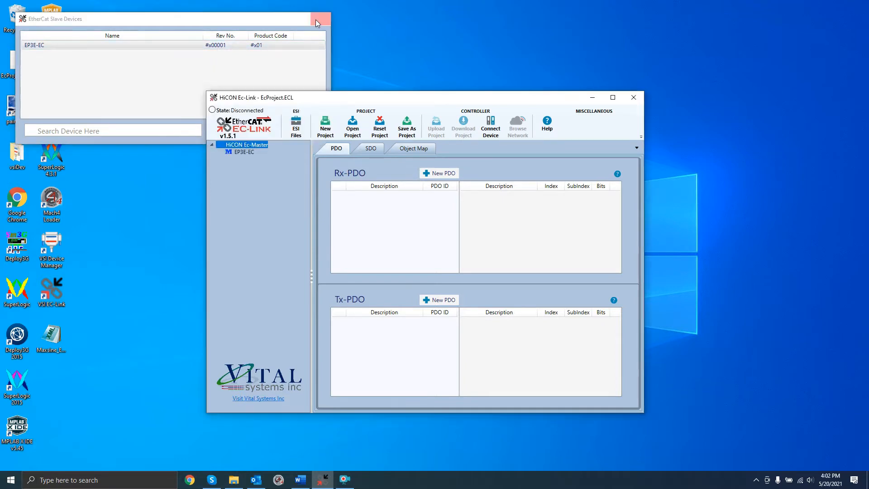
left_click(317, 19)
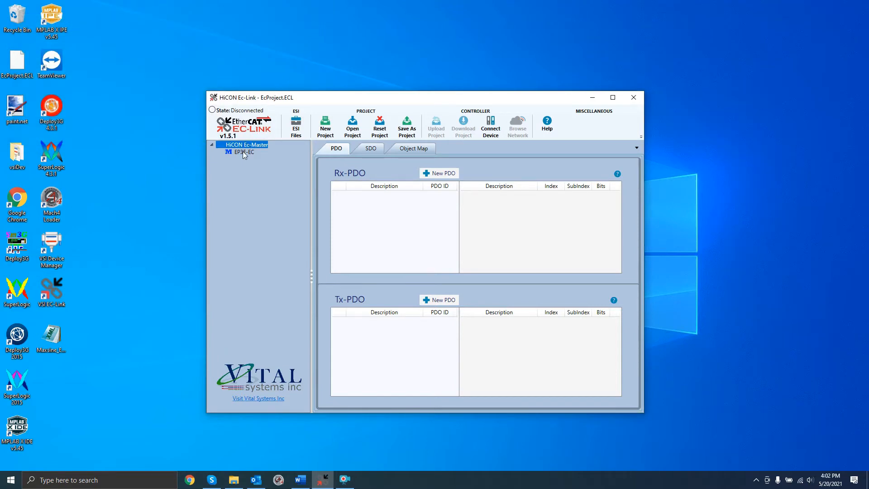
Enable the 2nd Receive (0x1601) and 2nd Transmit (0x1a01) PDO mappings on EP3E-EC
left_click(239, 152)
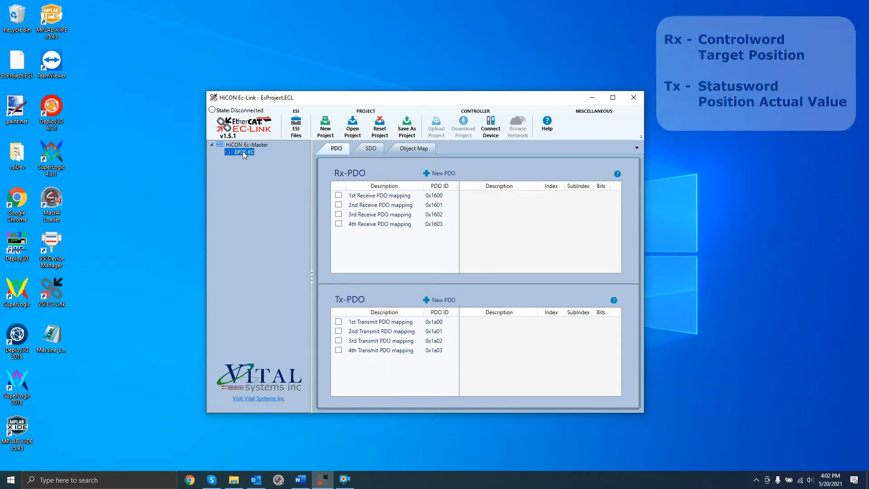
left_click(379, 195)
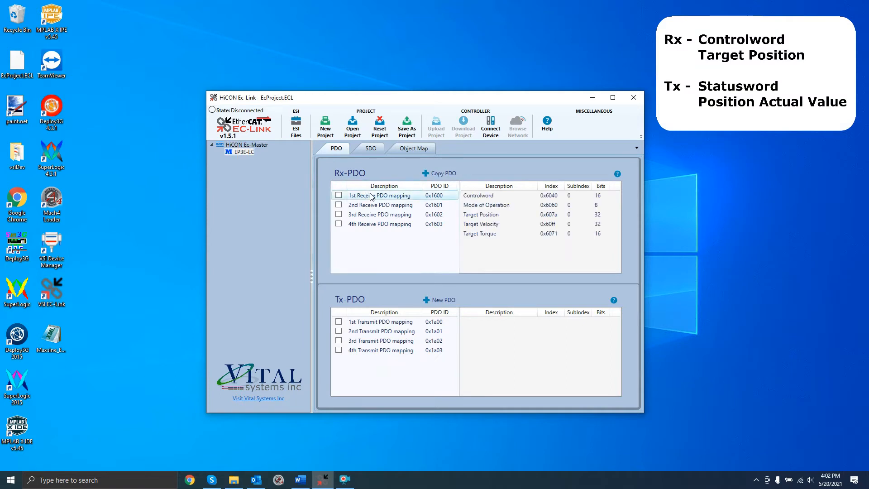
left_click(380, 214)
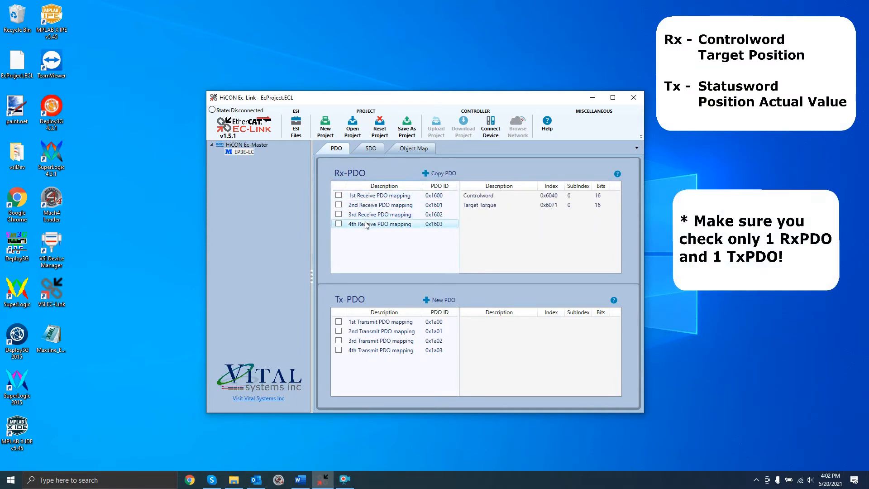
left_click(381, 204)
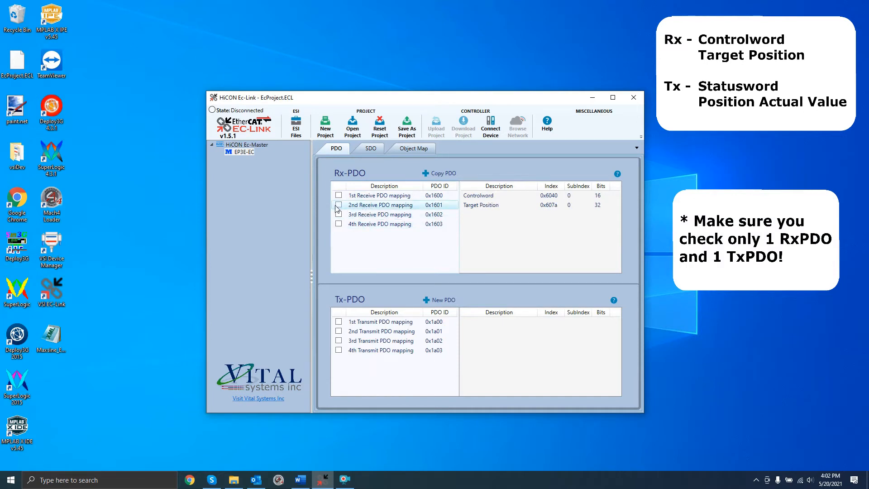
left_click(338, 204)
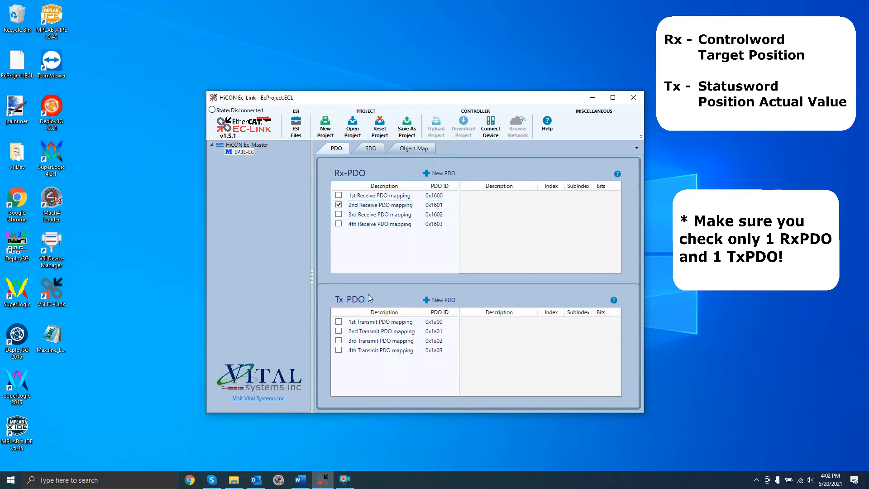
left_click(381, 331)
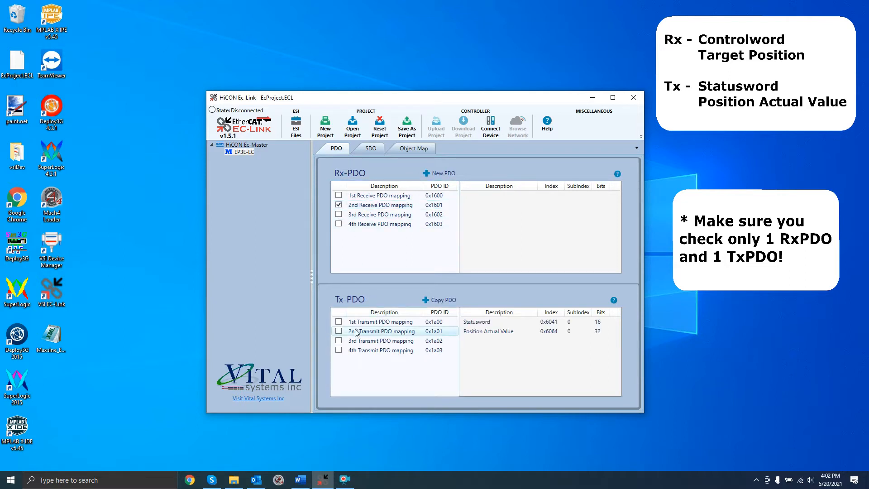
left_click(339, 331)
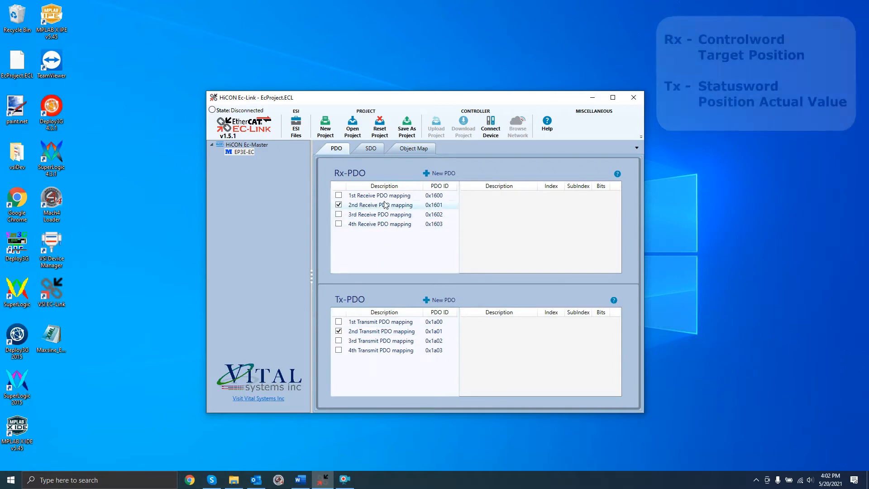
Trim the 1st Receive PDO mapping (0x1600) to Controlword and Target Position, and save
right_click(384, 205)
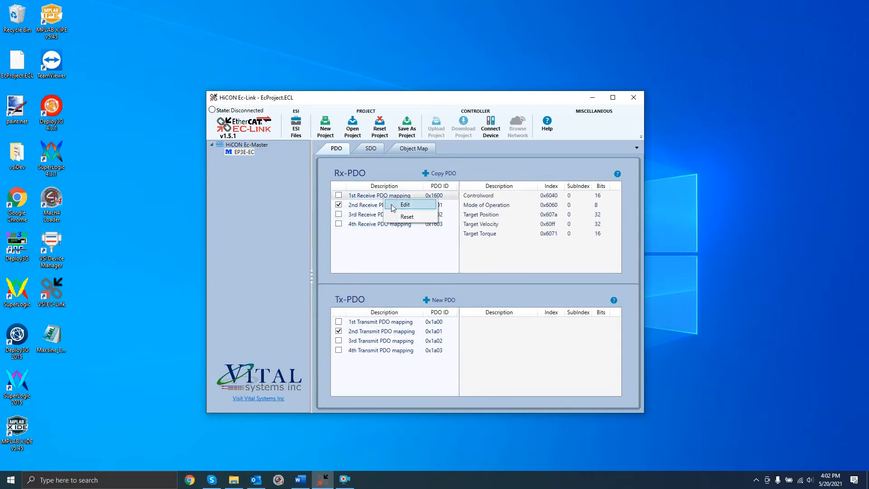
left_click(405, 205)
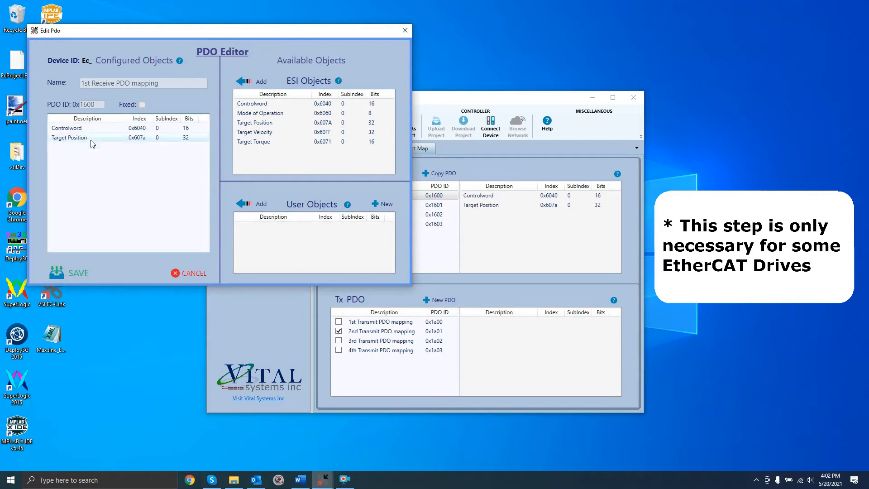
left_click(78, 272)
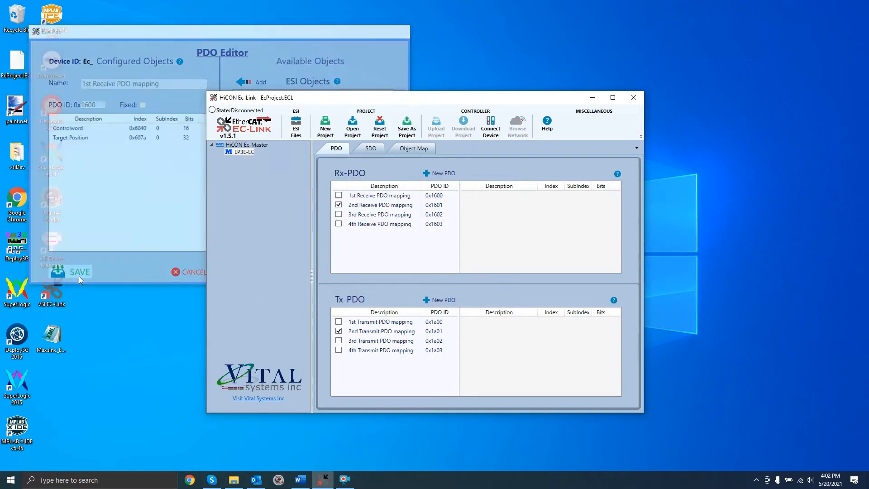
left_click(73, 271)
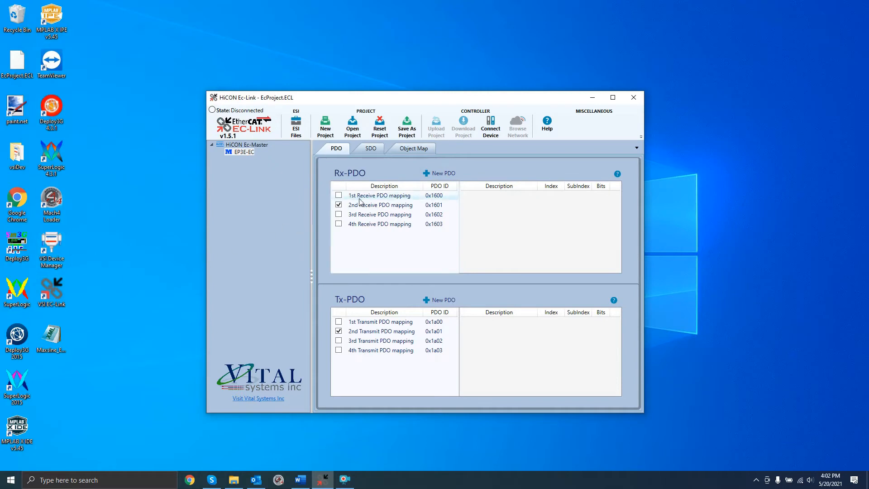
left_click(379, 195)
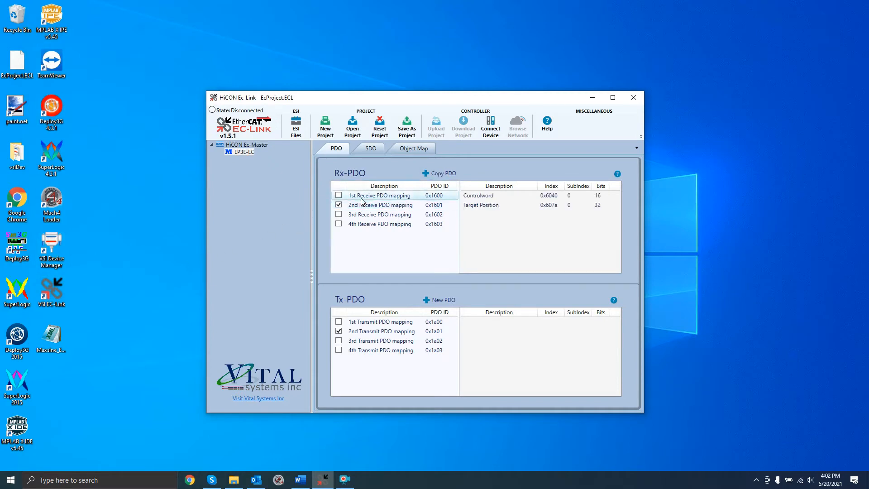
Auto-assign Controlword, Target Position, Statusword and Actual Position object types on the Object Map
left_click(415, 148)
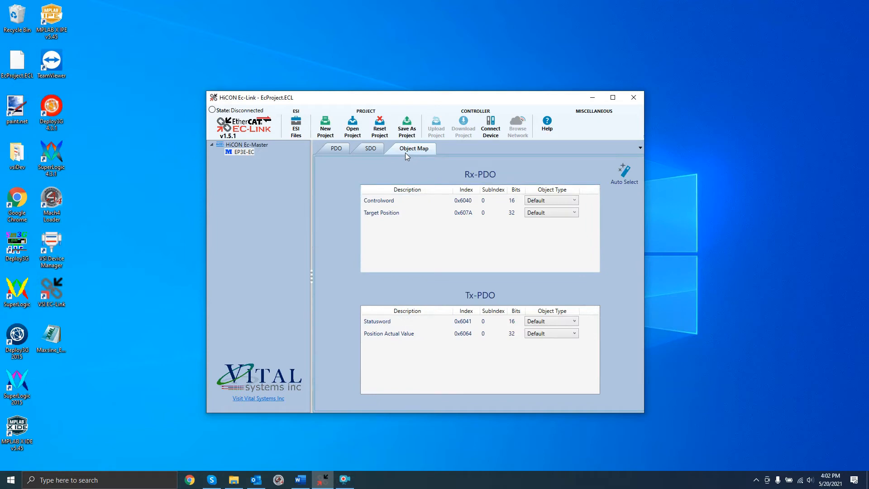
left_click(623, 170)
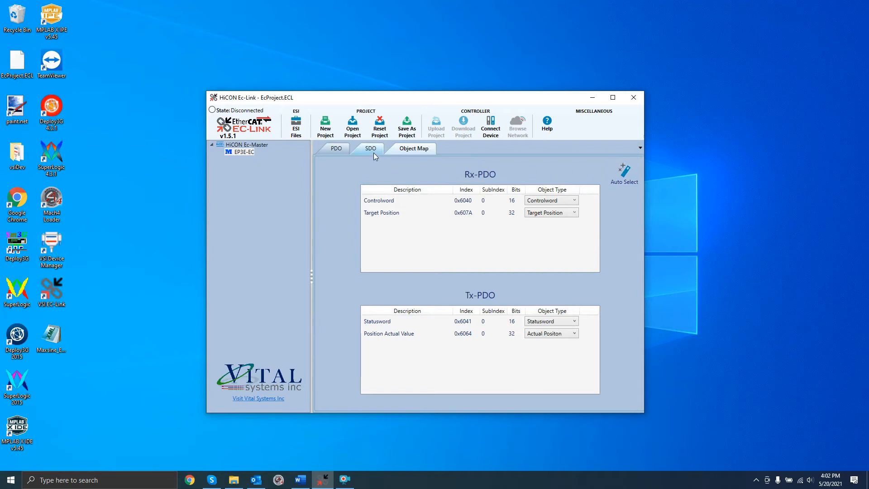
Set the Modes of Operation SDO (0x6060) to 8 and save it
left_click(370, 149)
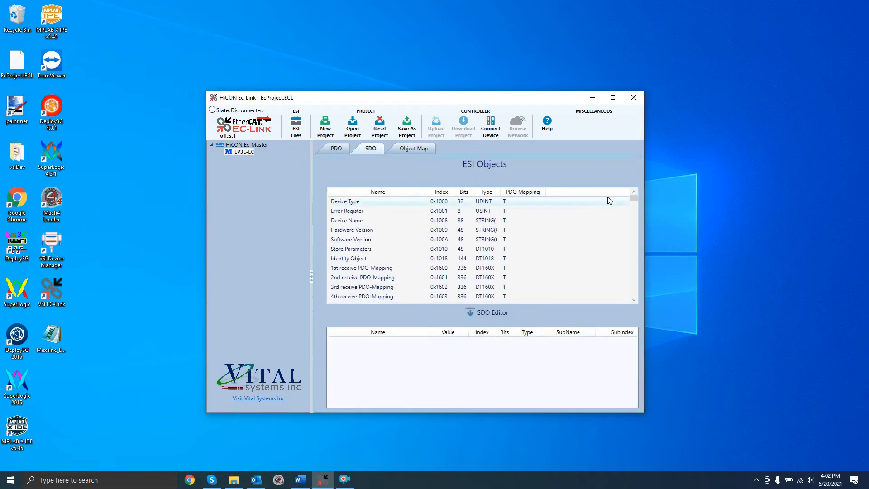
scroll("down", 3)
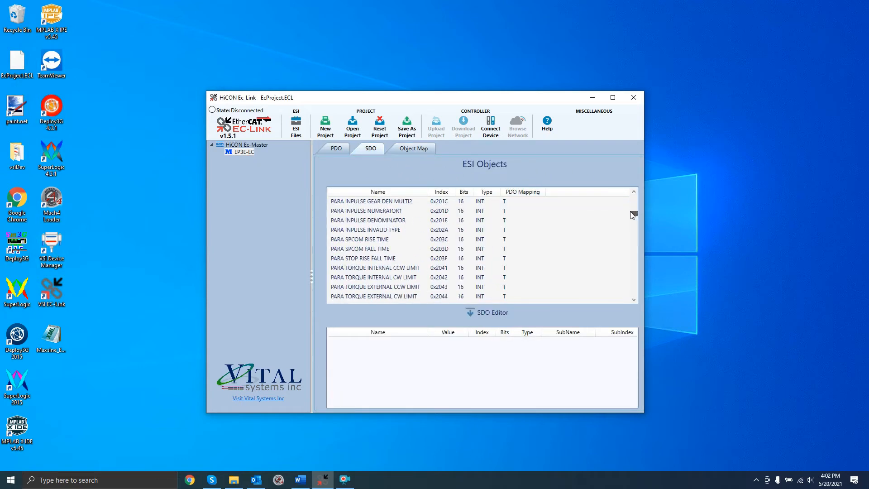
scroll("down", 3)
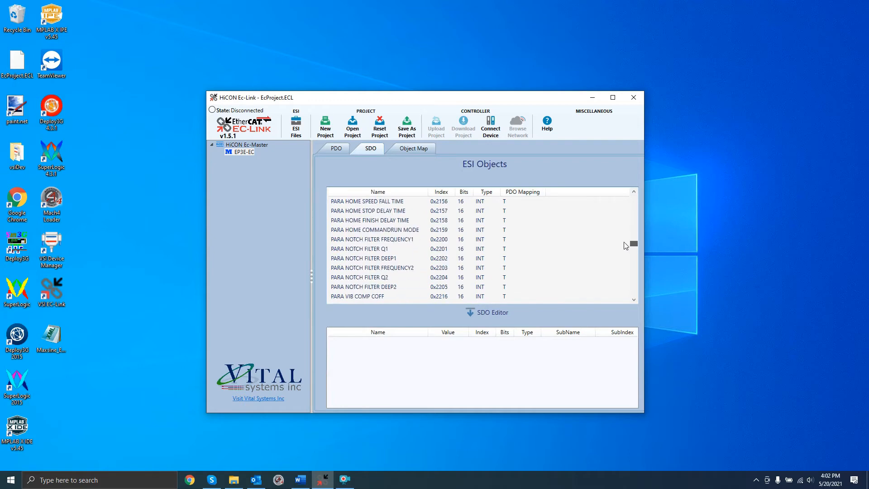
scroll("down", 3)
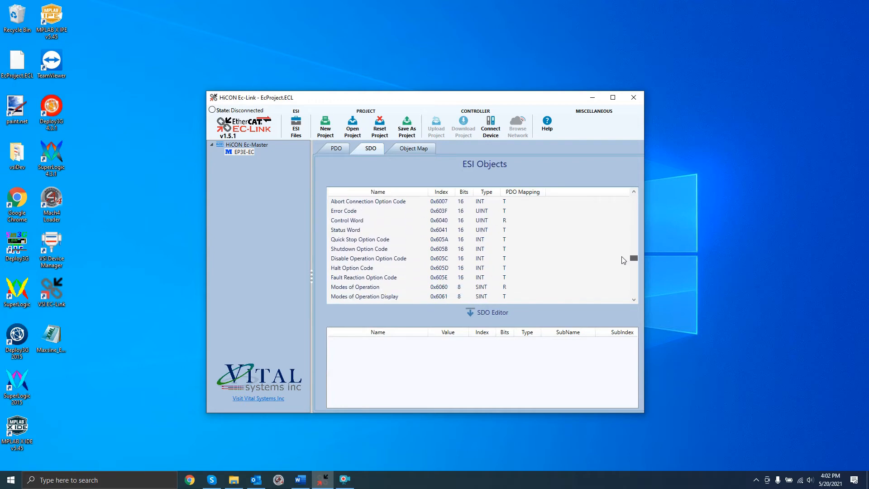
left_click(383, 287)
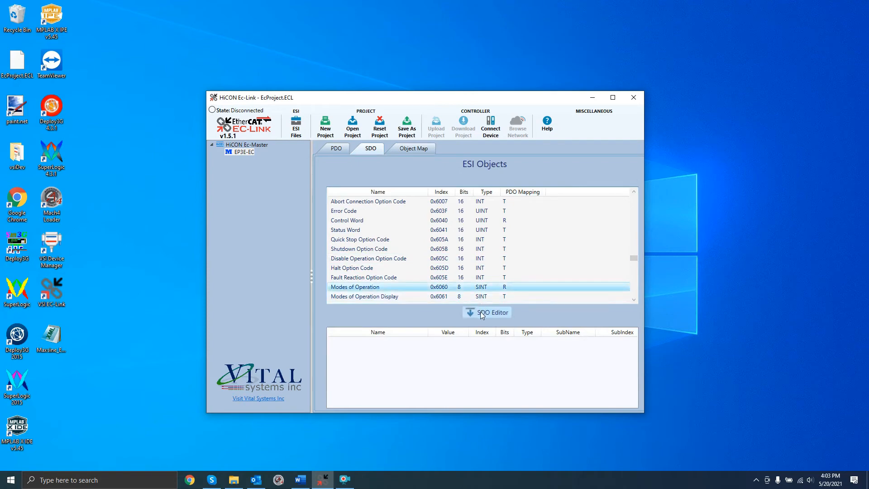
left_click(487, 312)
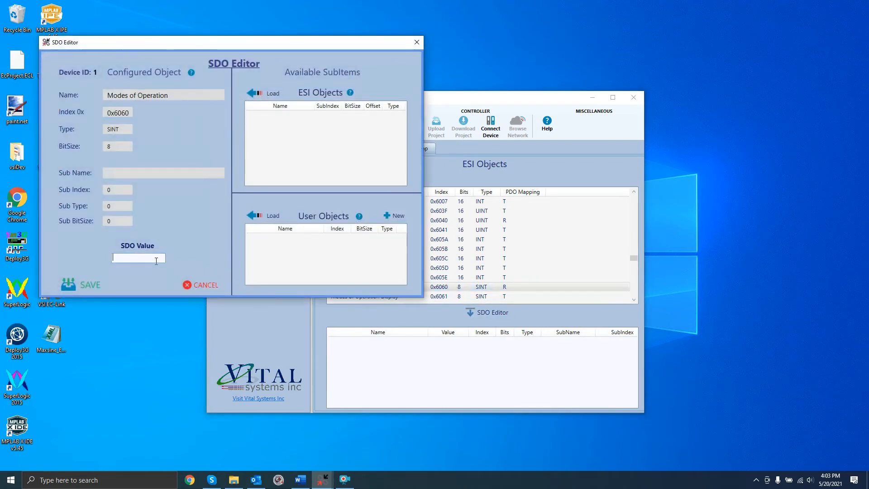
type("8")
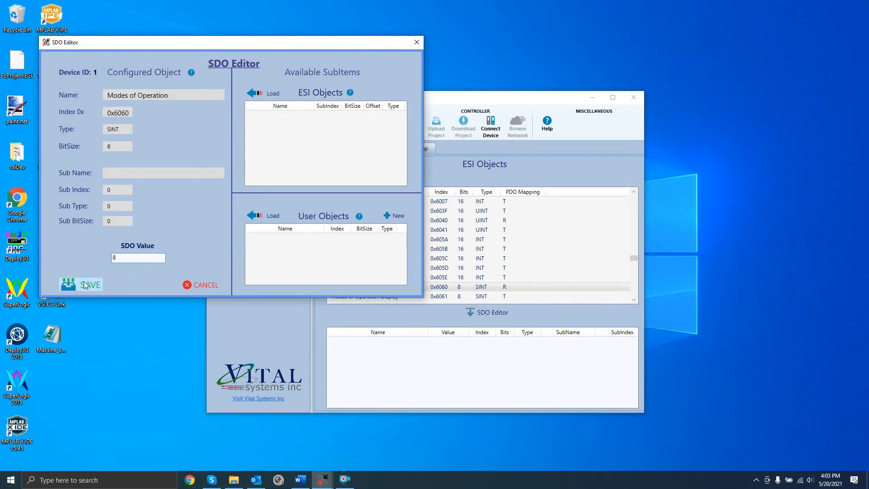
left_click(81, 284)
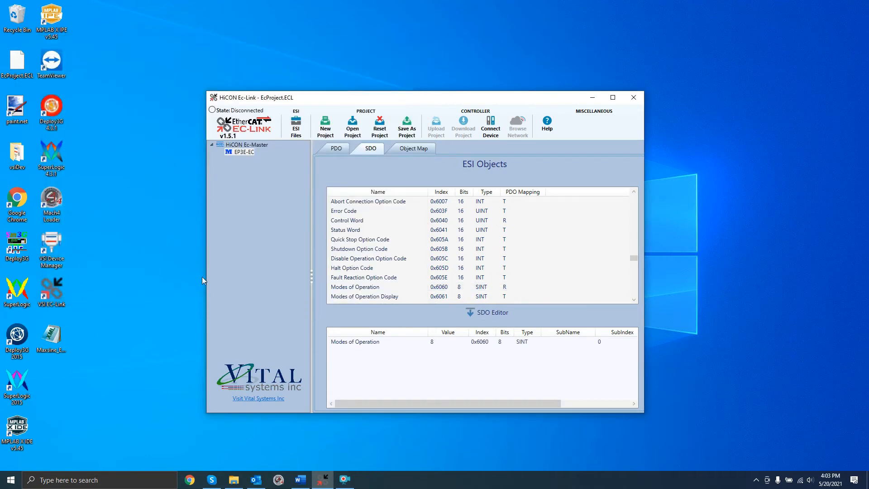
Download the project to the controller and open Mach 4's HiCON plugin configuration
left_click(490, 126)
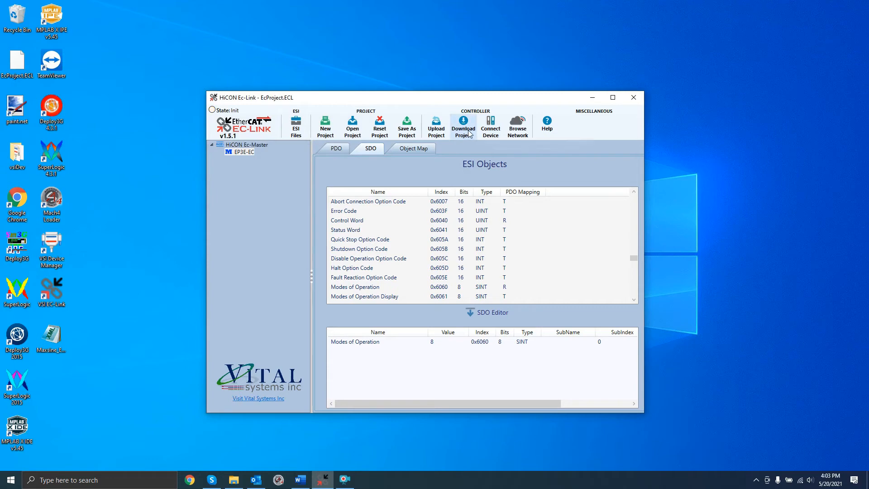
left_click(463, 123)
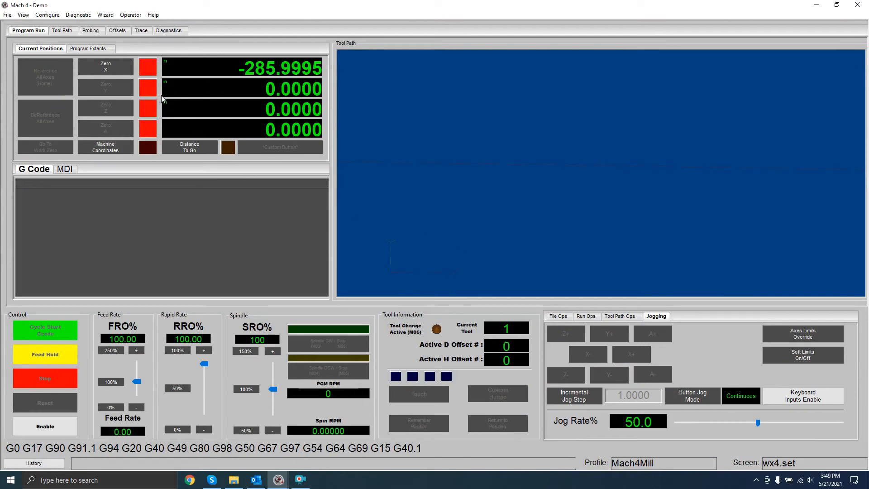
left_click(47, 15)
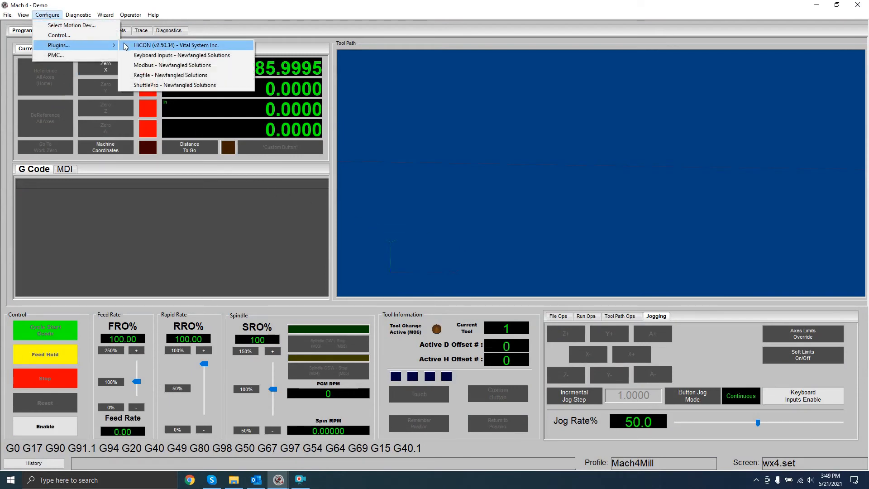
left_click(174, 45)
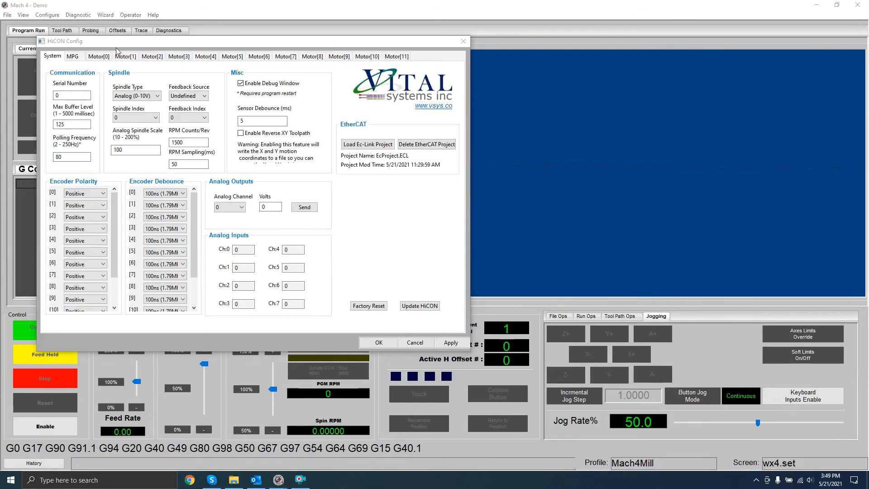
Set Motor0's Control Output Type to EtherCAT using drive [1]EP3E-EC
left_click(99, 56)
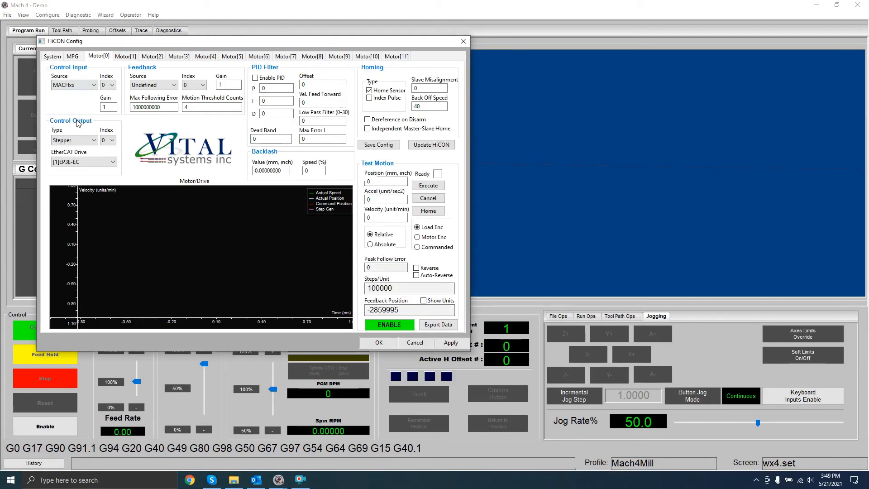
left_click(74, 139)
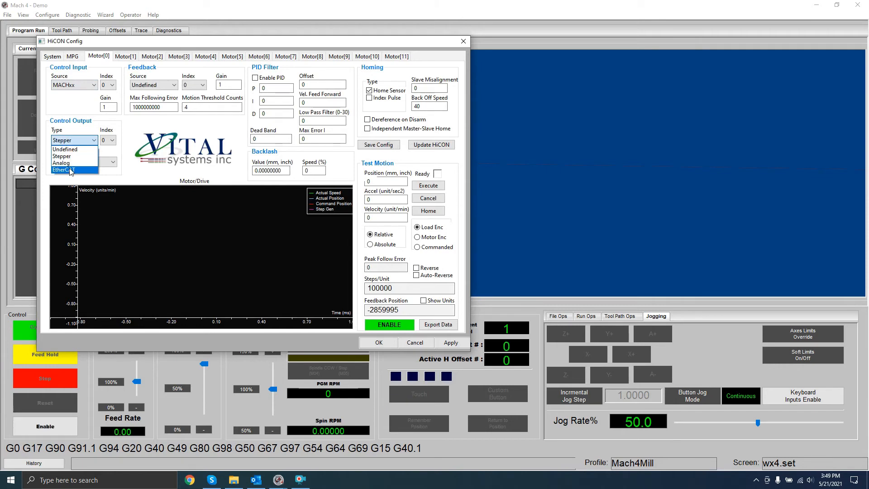
left_click(69, 170)
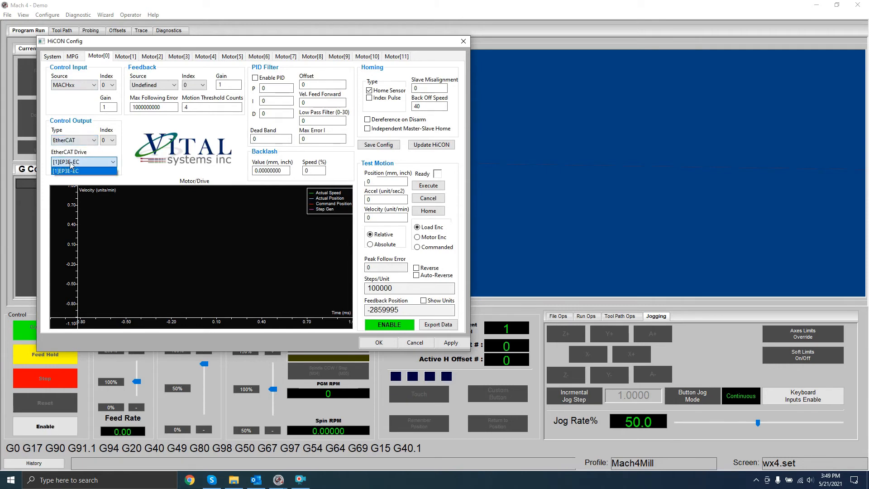
left_click(73, 171)
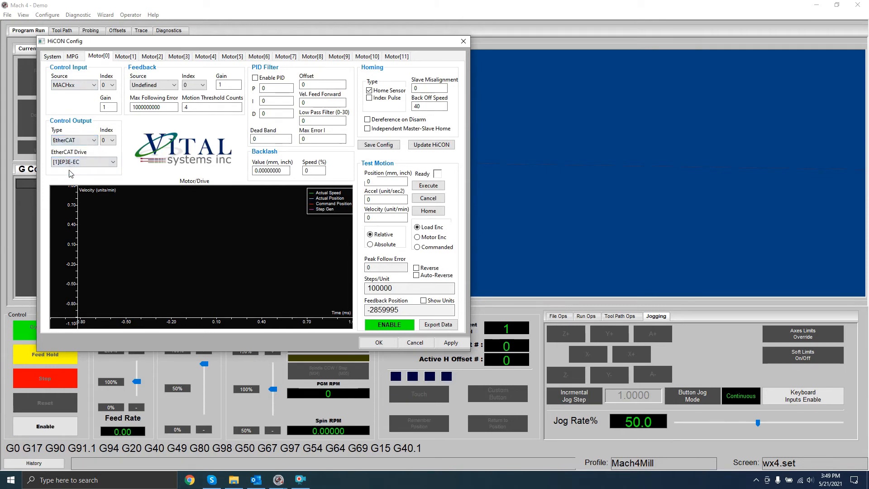
Review the other motor tabs, set Motor2's output to undefined, and accept
left_click(125, 56)
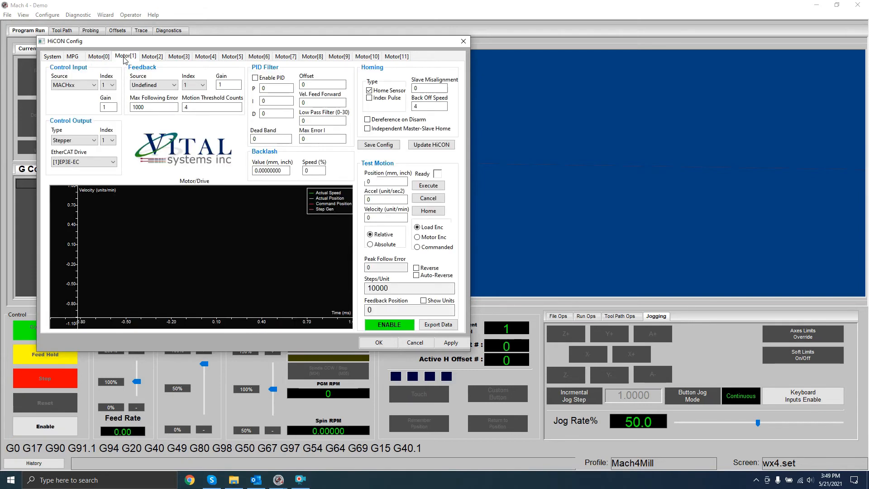
left_click(74, 140)
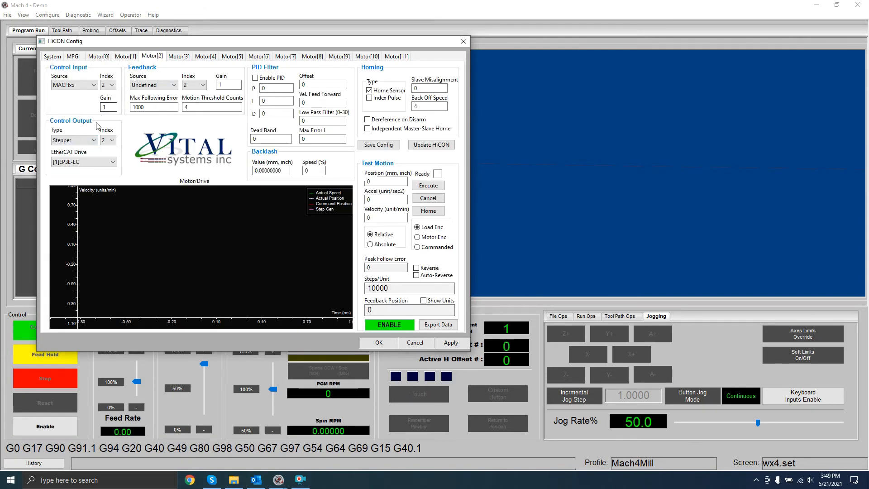
left_click(73, 140)
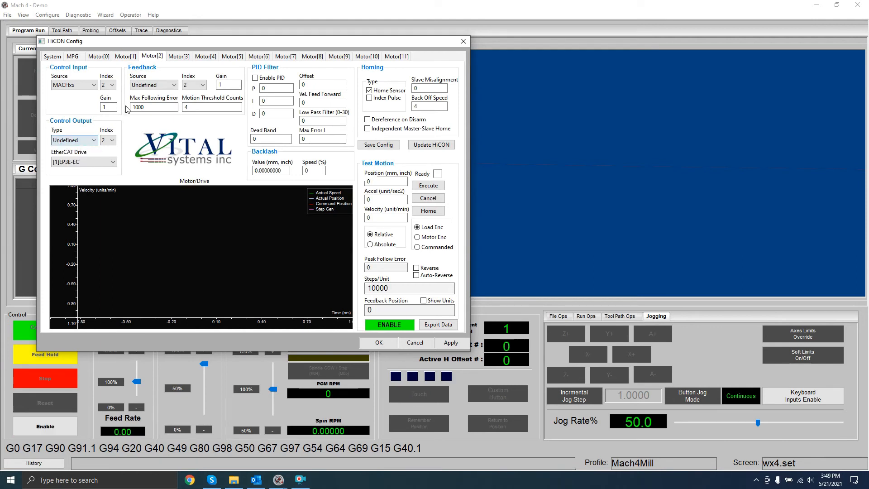
left_click(178, 56)
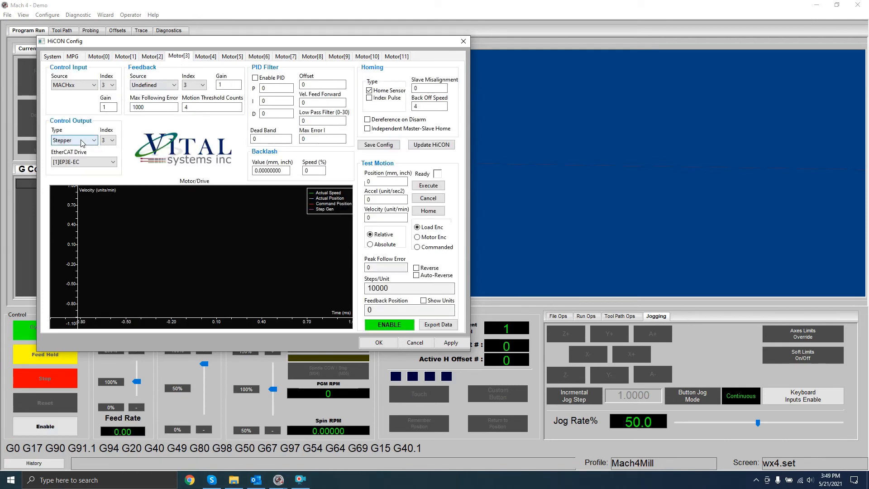
left_click(73, 140)
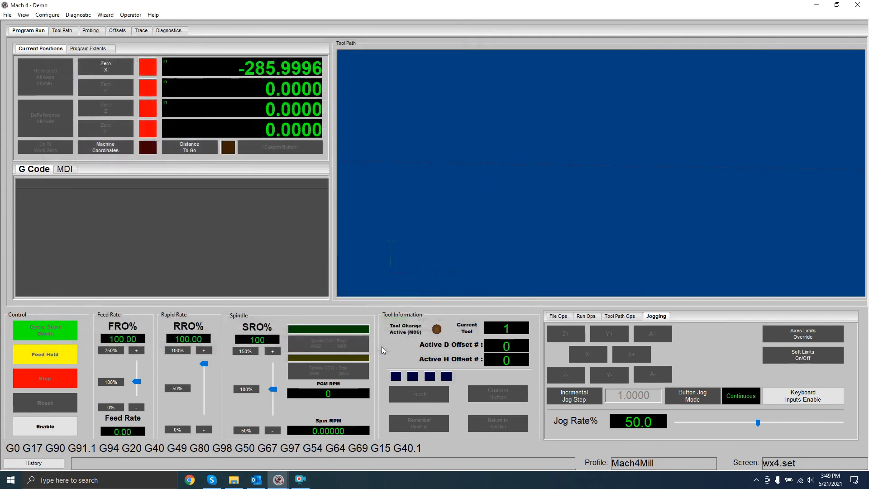
mouse_move(235, 234)
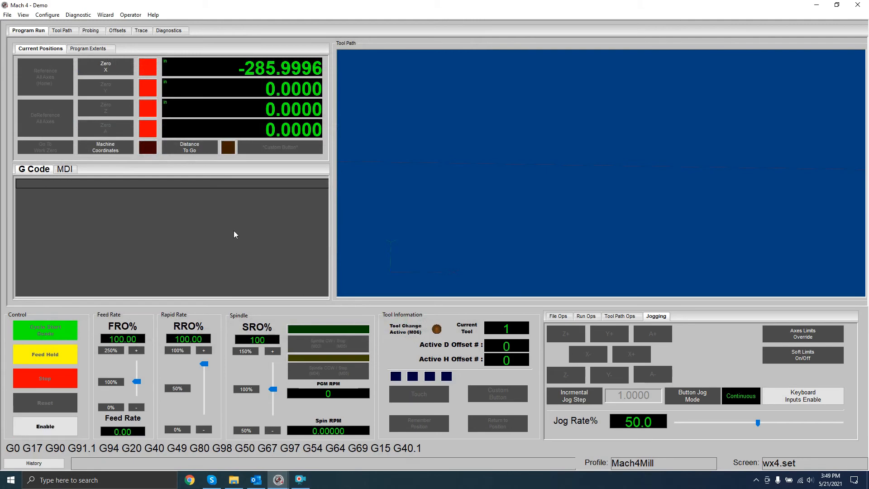
Enable Motor0 in Control Configuration and confirm it is the X axis master
left_click(47, 14)
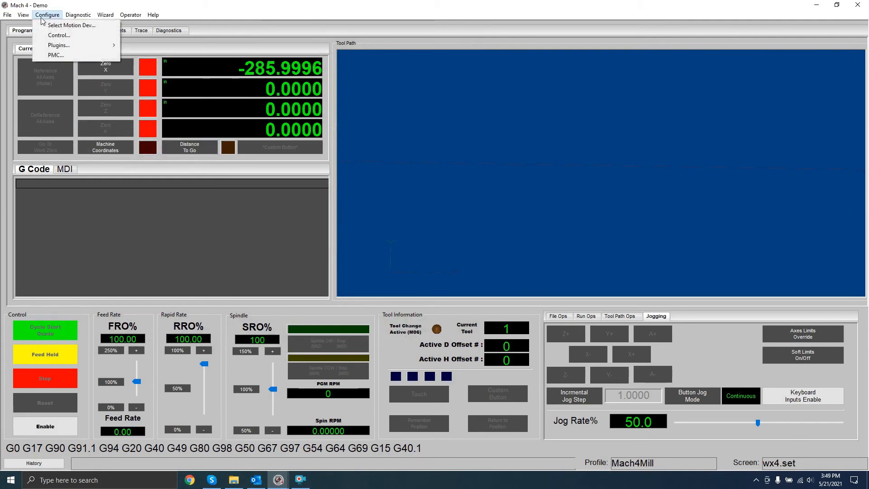
left_click(58, 35)
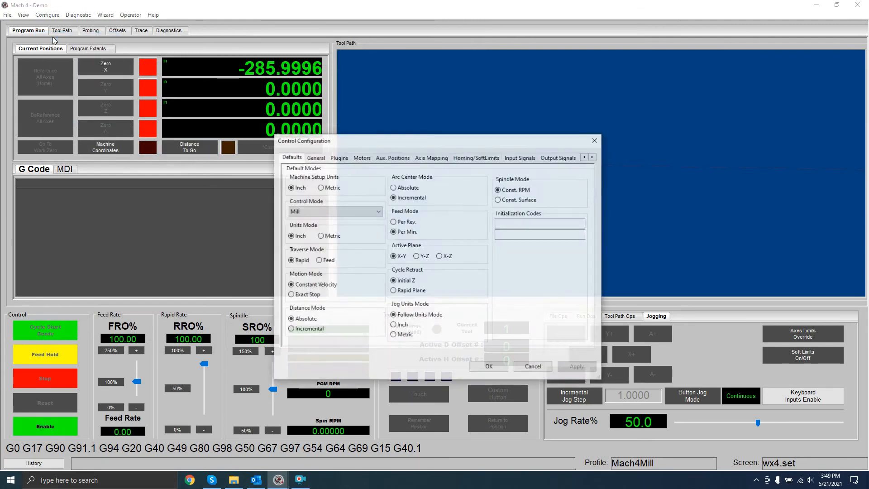
left_click(362, 157)
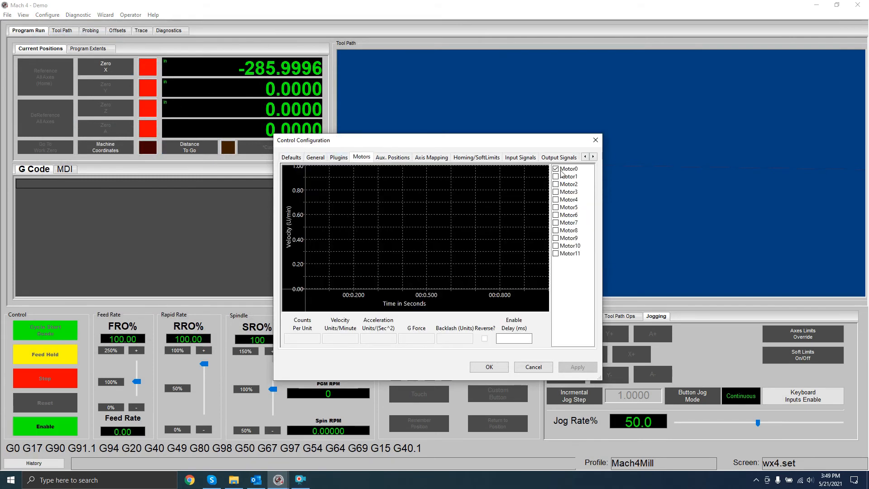
left_click(568, 168)
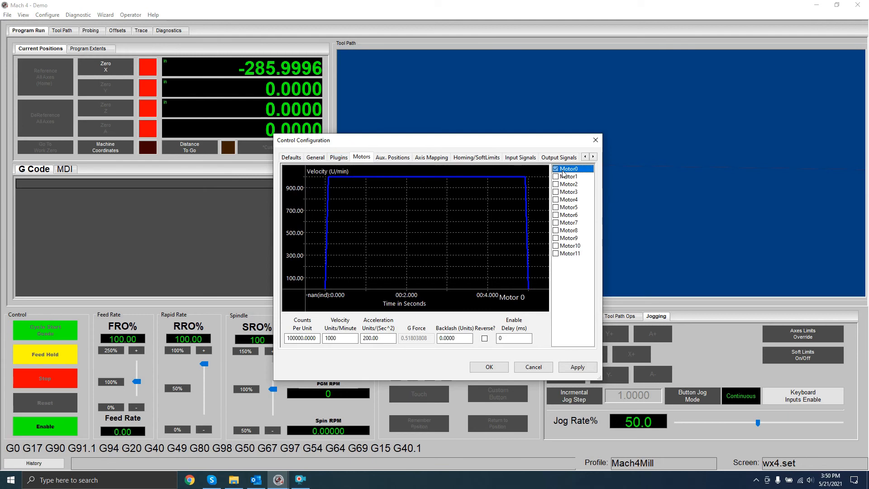
left_click(431, 157)
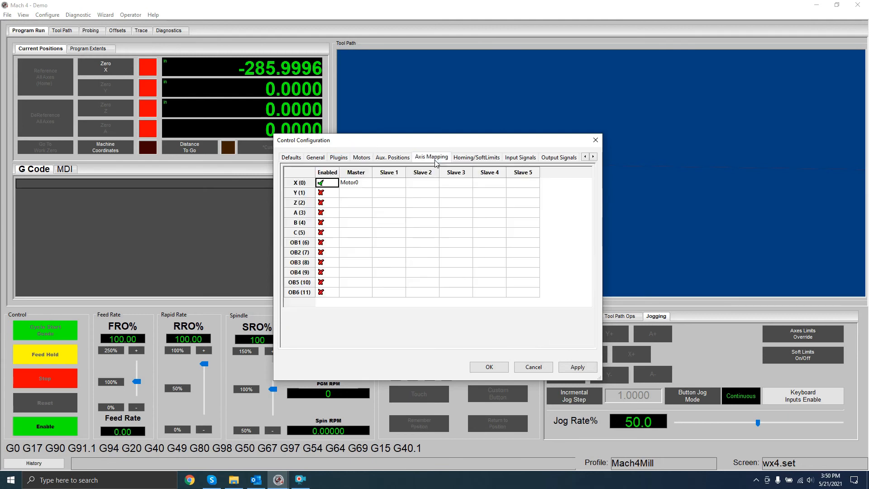
mouse_move(443, 177)
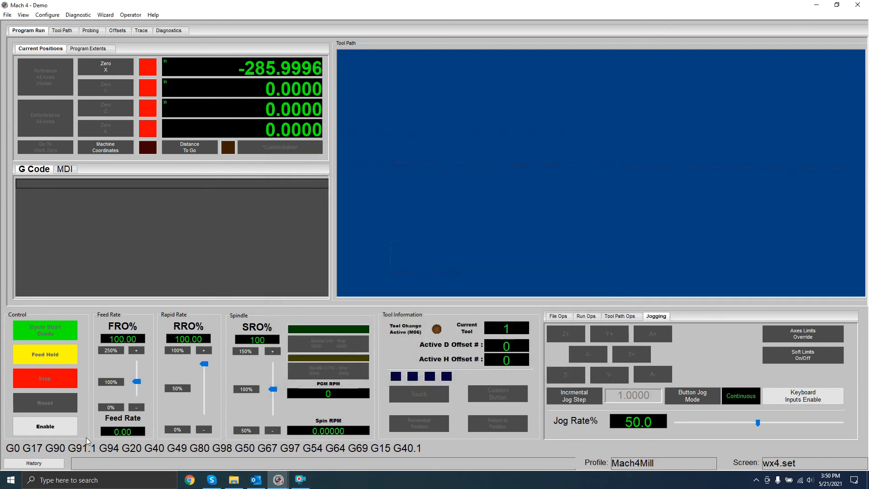
Enable the machine in Mach 4 and jog the X axis positive then negative
left_click(45, 426)
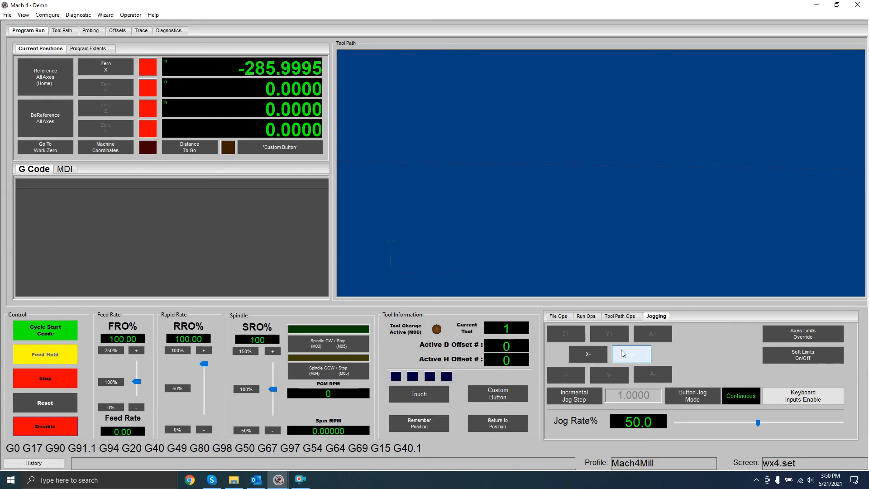
left_click(631, 354)
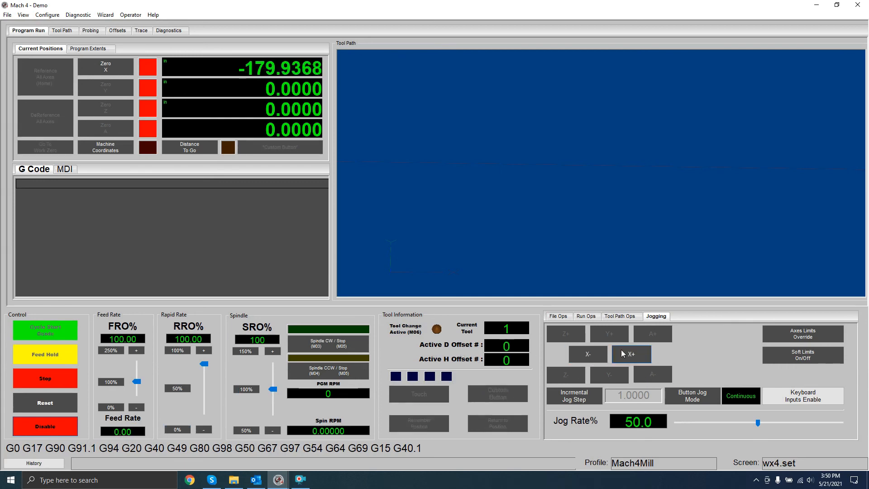
left_click(587, 354)
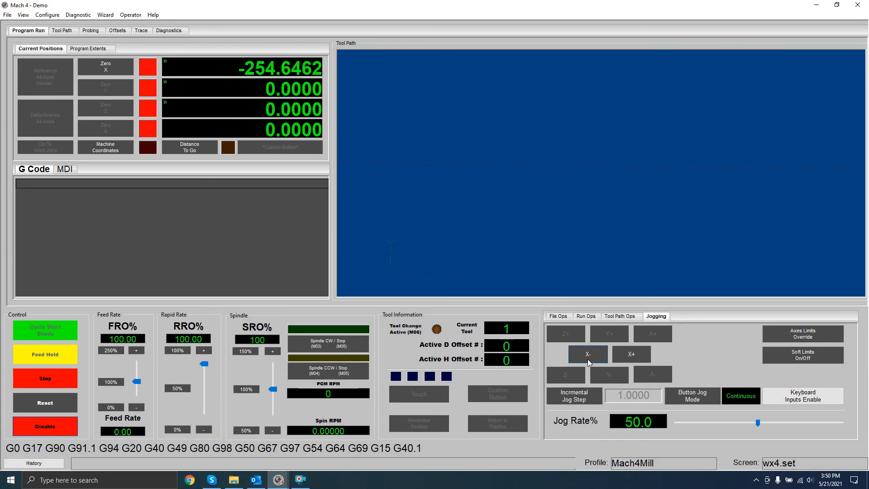